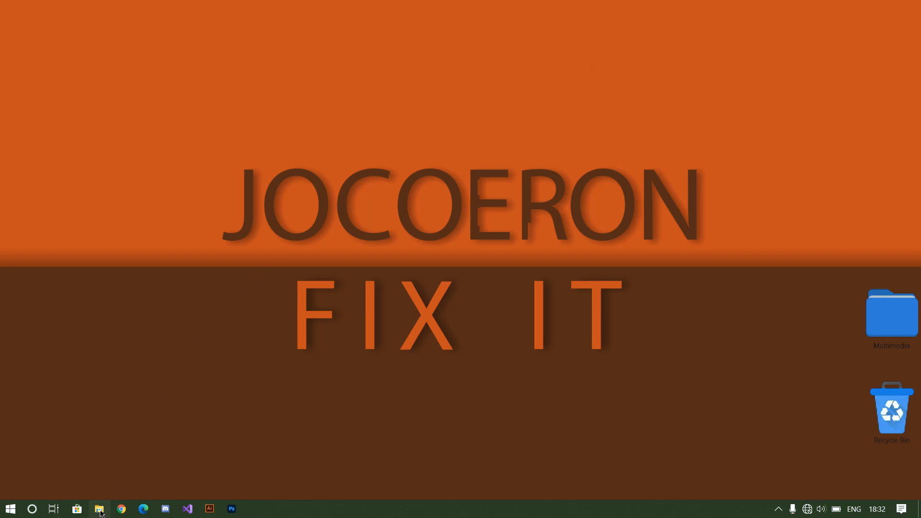
Step: Open and then close a couple of stray File Explorer windows from the taskbar
{"action": "left_click", "coordinate": [98, 509]}
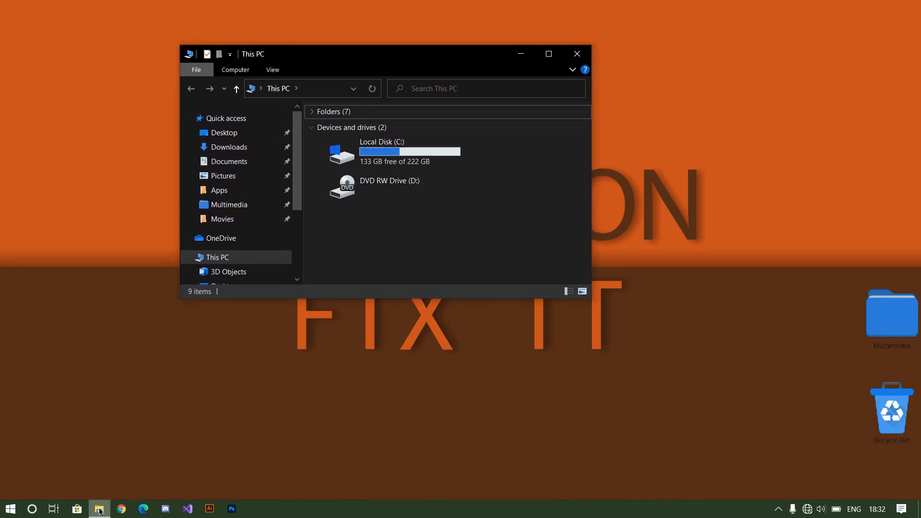
{"action": "mouse_move", "coordinate": [98, 508]}
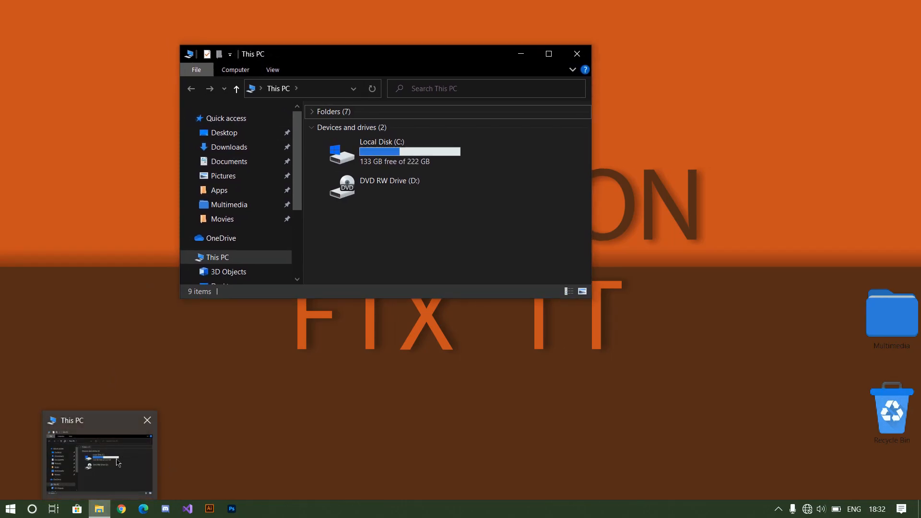
{"action": "right_click", "coordinate": [99, 509]}
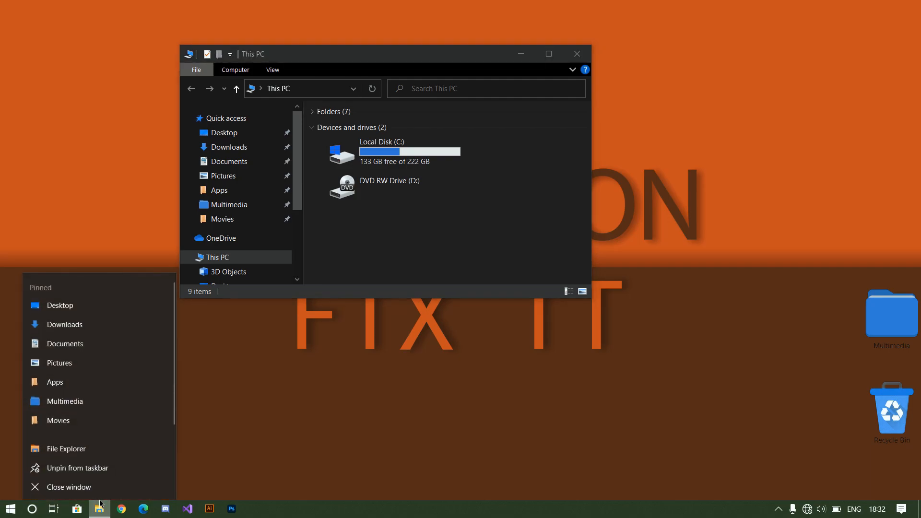
{"action": "left_click", "coordinate": [99, 509]}
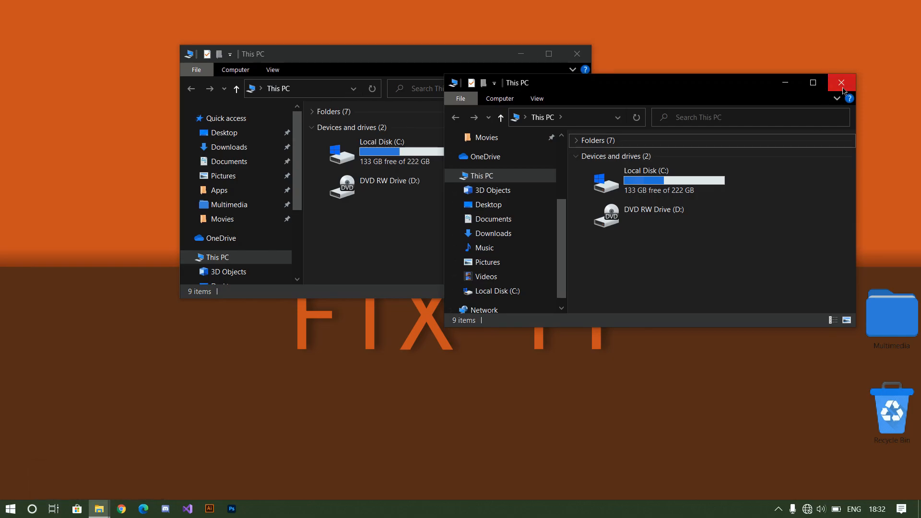
{"action": "left_click", "coordinate": [840, 83]}
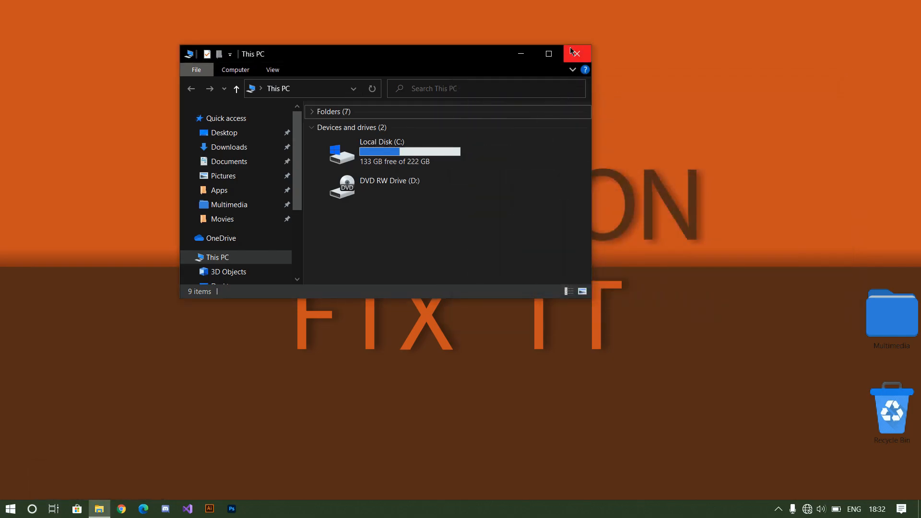
{"action": "left_click", "coordinate": [577, 53]}
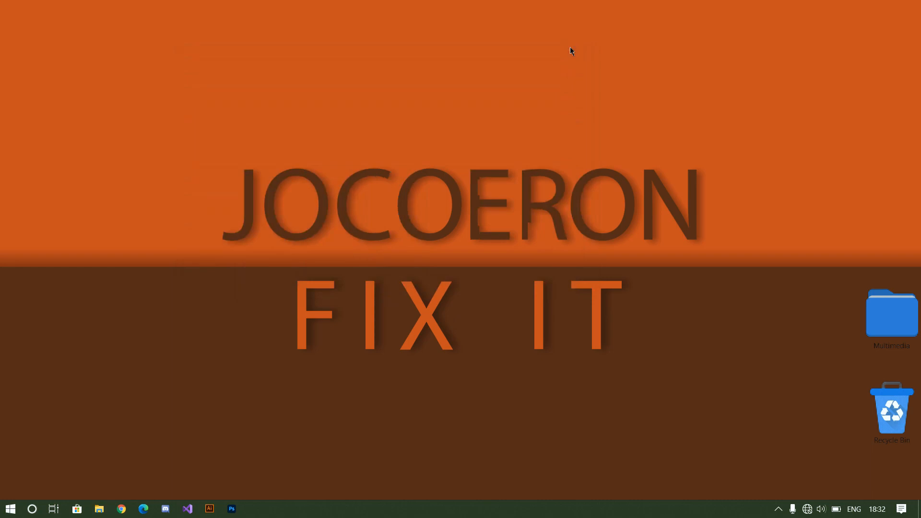
Step: Launch Registry Editor by running 'regedit' from the Run dialog
{"action": "type", "text": "Regedit"}
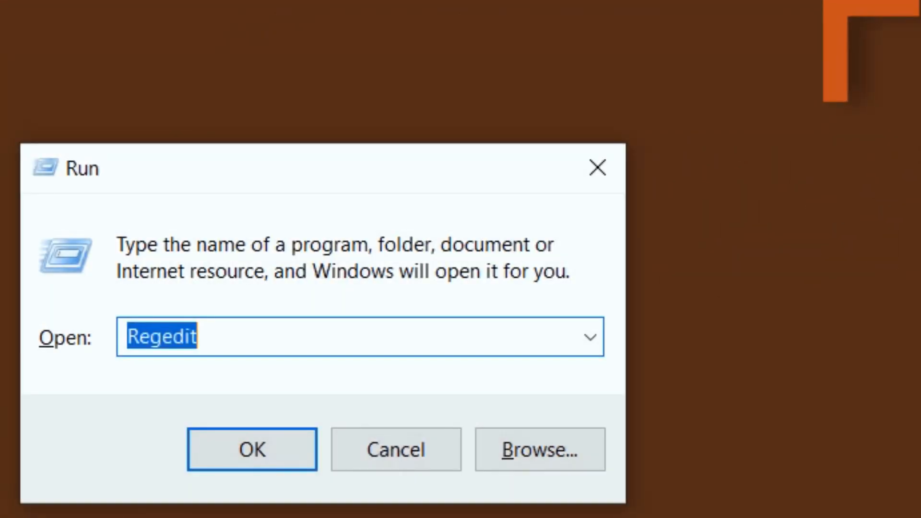
{"action": "type", "text": "regedit"}
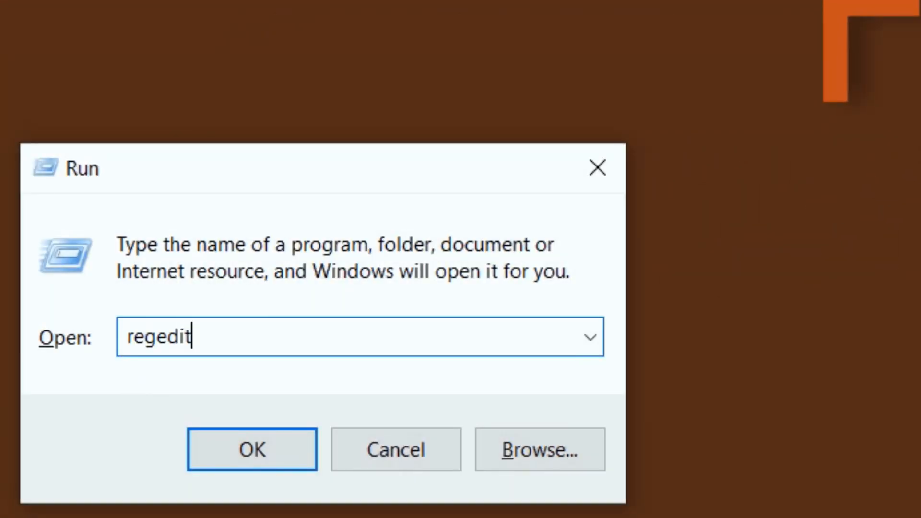
{"action": "left_click", "coordinate": [252, 449]}
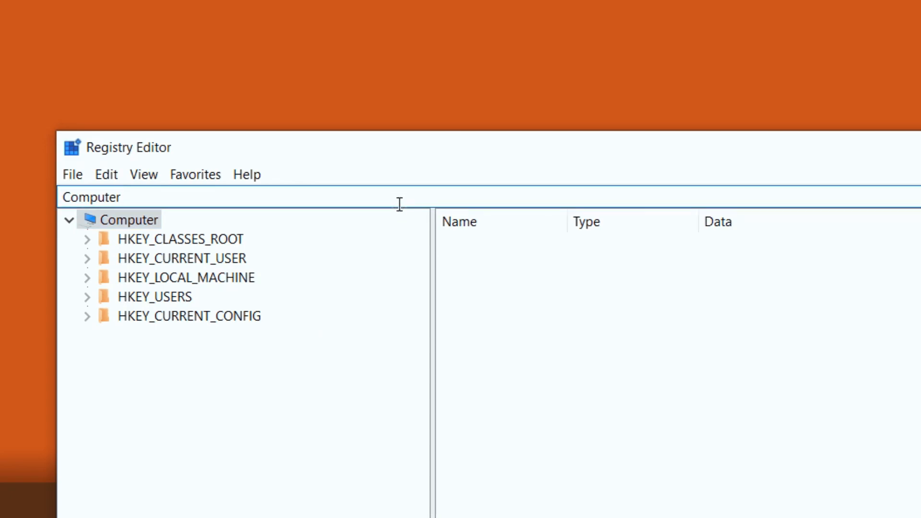
Step: Enter the HKEY_CURRENT_USER ...\Explorer\Taskband path into the Registry Editor address bar
{"action": "type", "text": "#"}
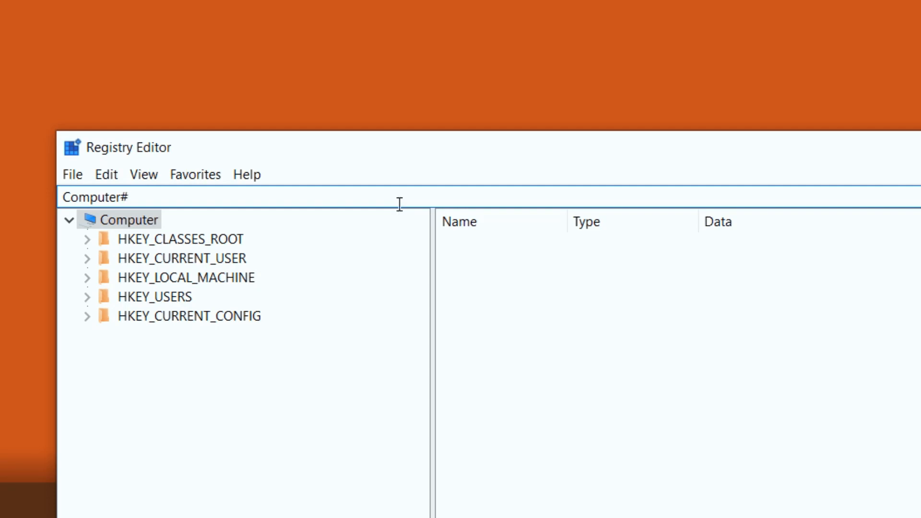
{"action": "type", "text": "£"}
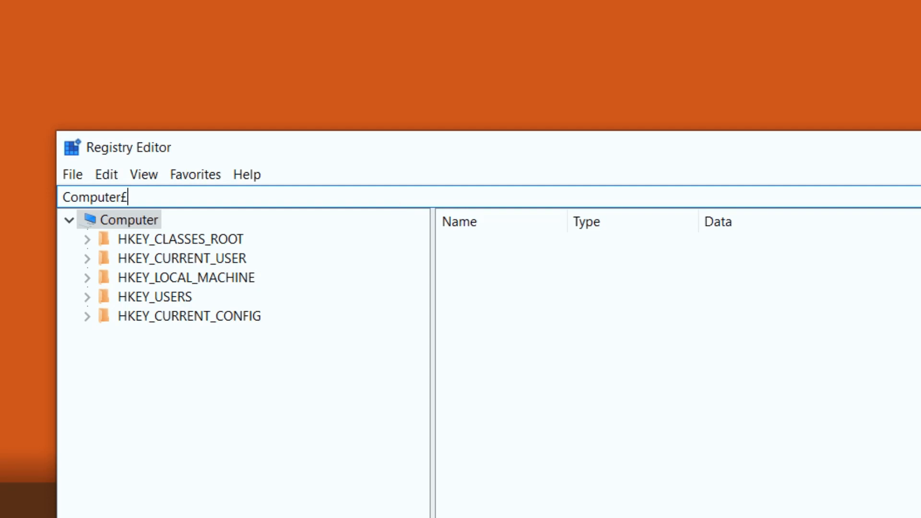
{"action": "type", "text": "HKEY_CURRENT_USER\\Software\\Microsoft\\Windows\\CurrentVersion\\Explorer\\Taskband"}
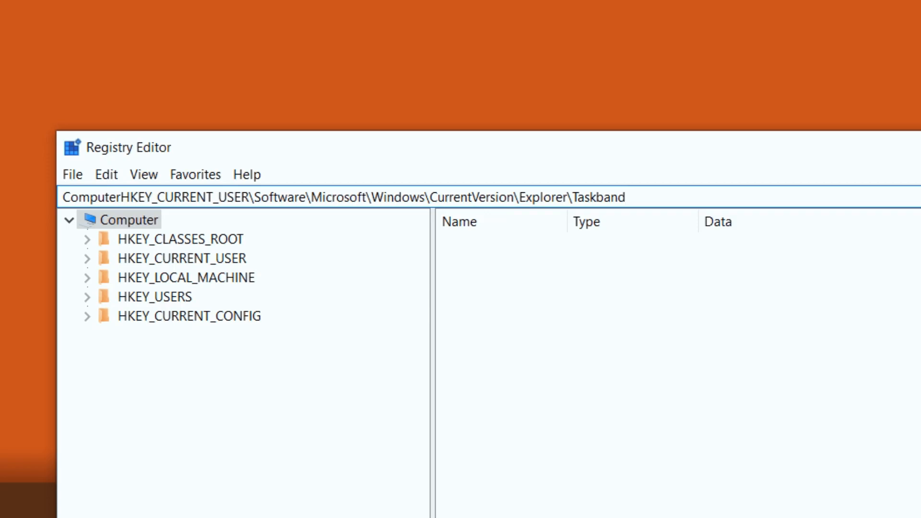
{"action": "mouse_move", "coordinate": [139, 174]}
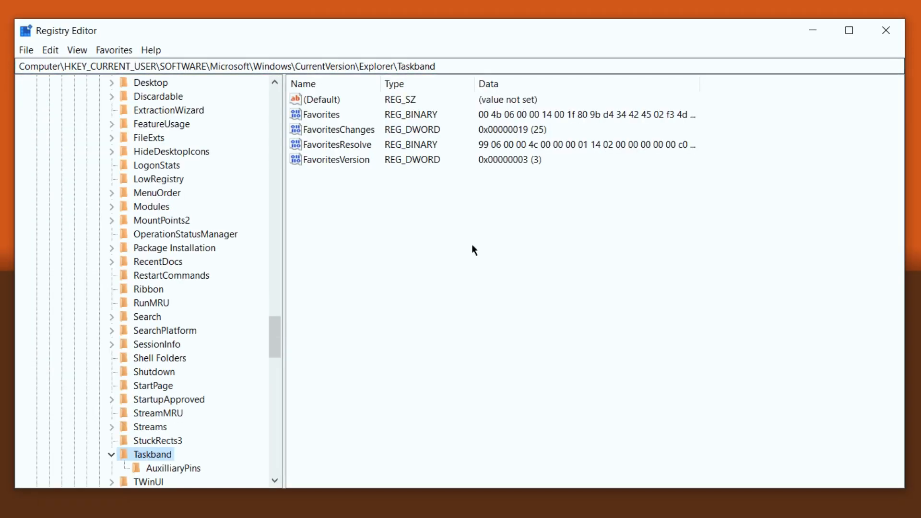
{"action": "mouse_move", "coordinate": [169, 282]}
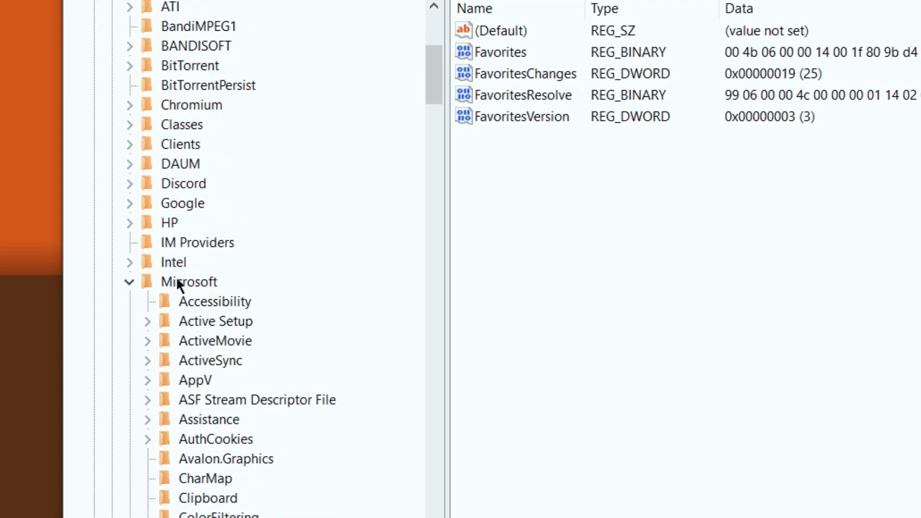
{"action": "scroll", "scroll_direction": "down", "scroll_amount": 3}
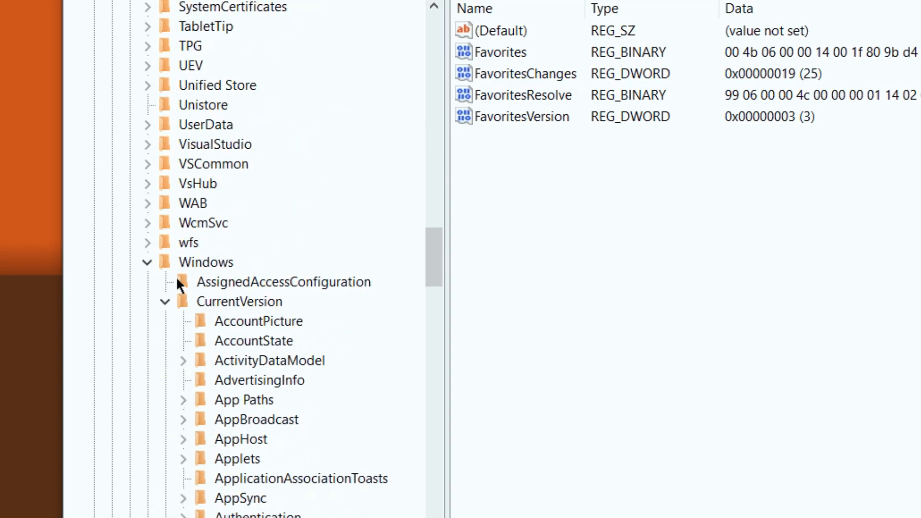
{"action": "scroll", "scroll_direction": "down", "scroll_amount": 3}
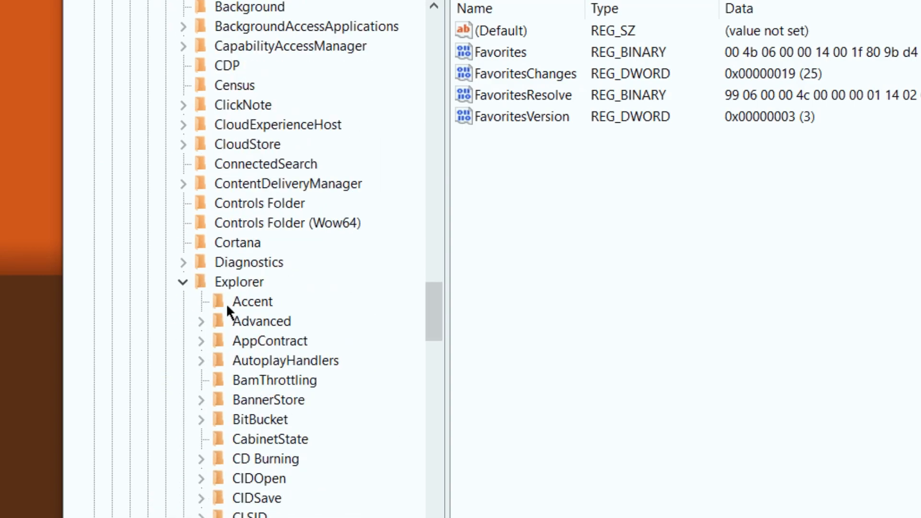
{"action": "scroll", "scroll_direction": "down", "scroll_amount": 3}
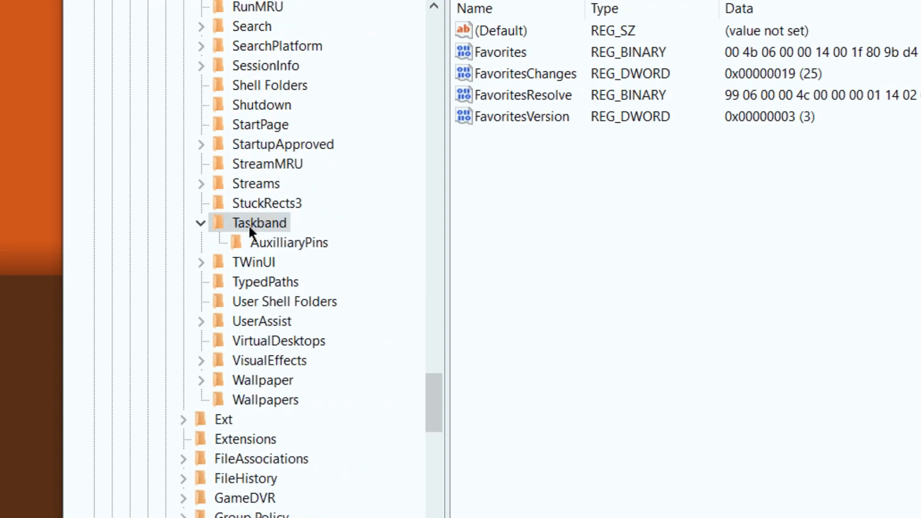
{"action": "mouse_move", "coordinate": [243, 249]}
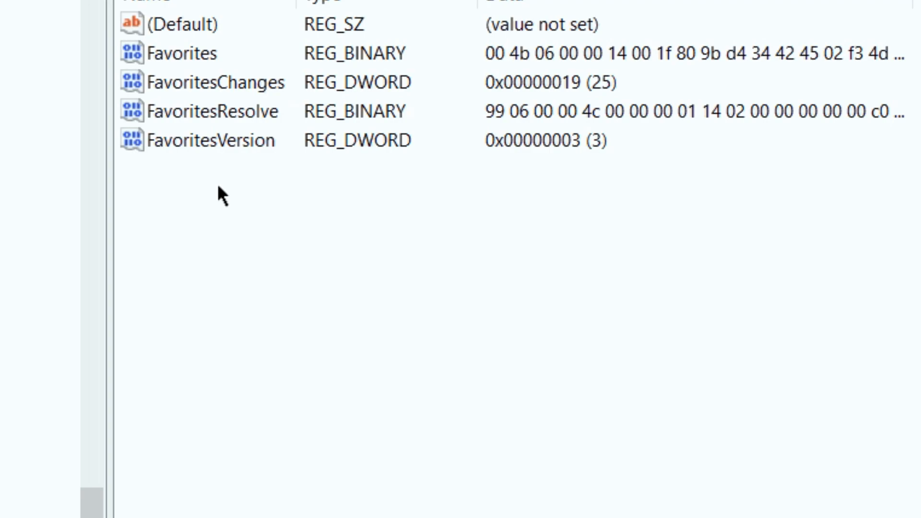
Step: Create a new DWORD (32-bit) value in Taskband and name it NumThumbnails
{"action": "right_click", "coordinate": [219, 195]}
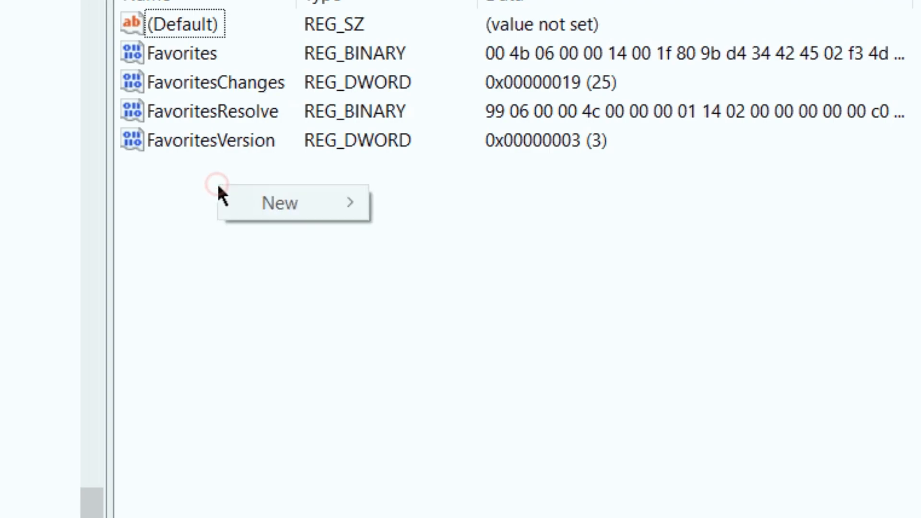
{"action": "mouse_move", "coordinate": [280, 202]}
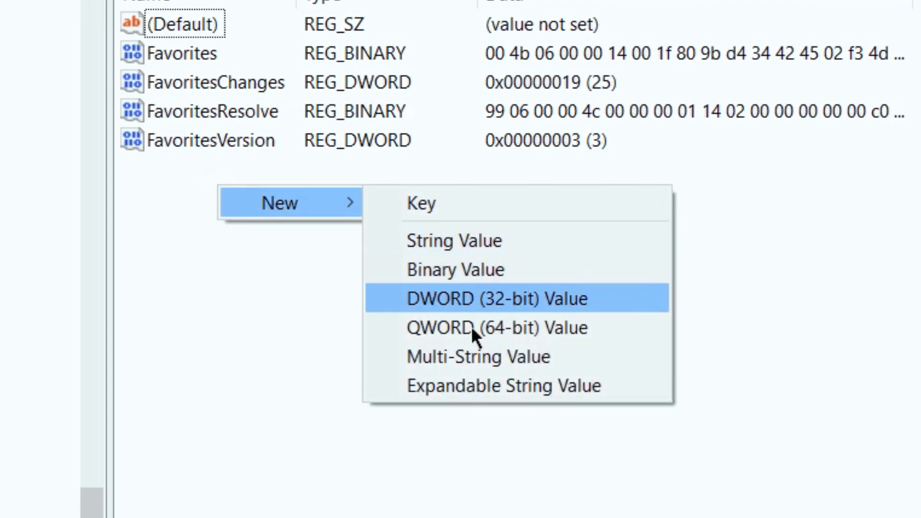
{"action": "left_click", "coordinate": [493, 299]}
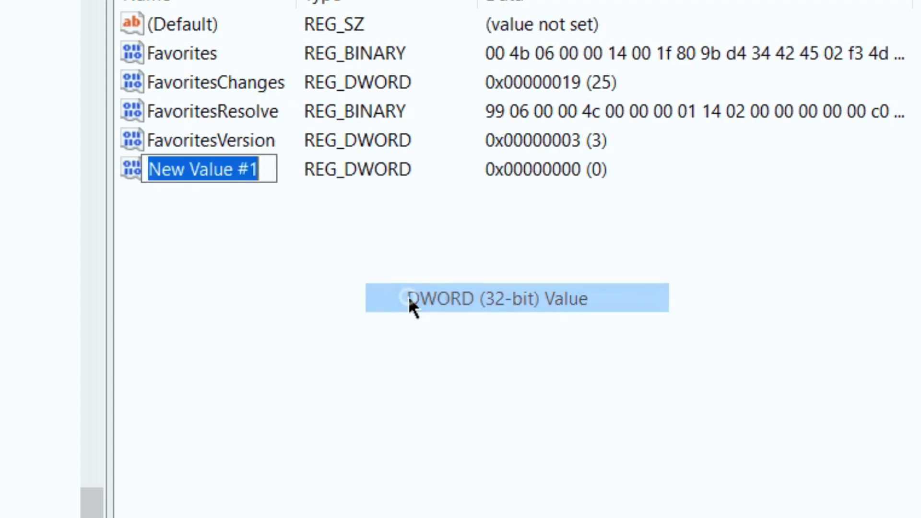
{"action": "type", "text": "N"}
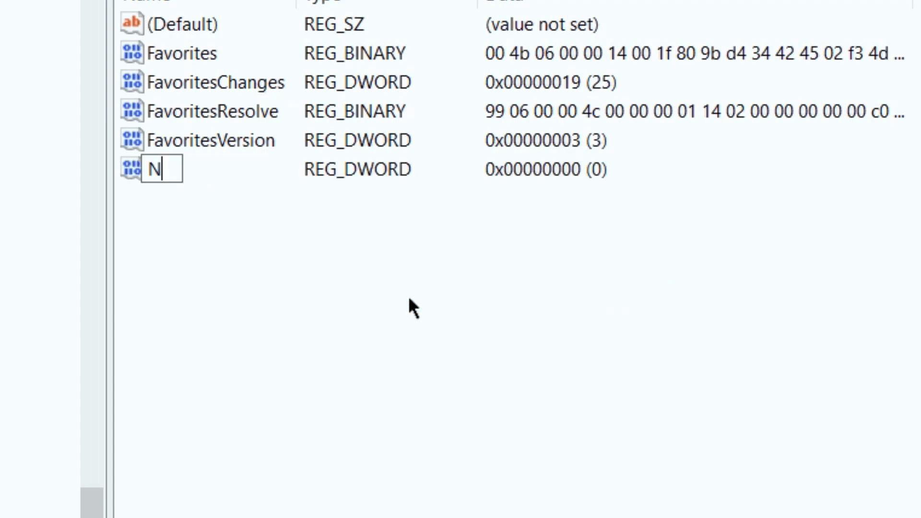
{"action": "type", "text": "um"}
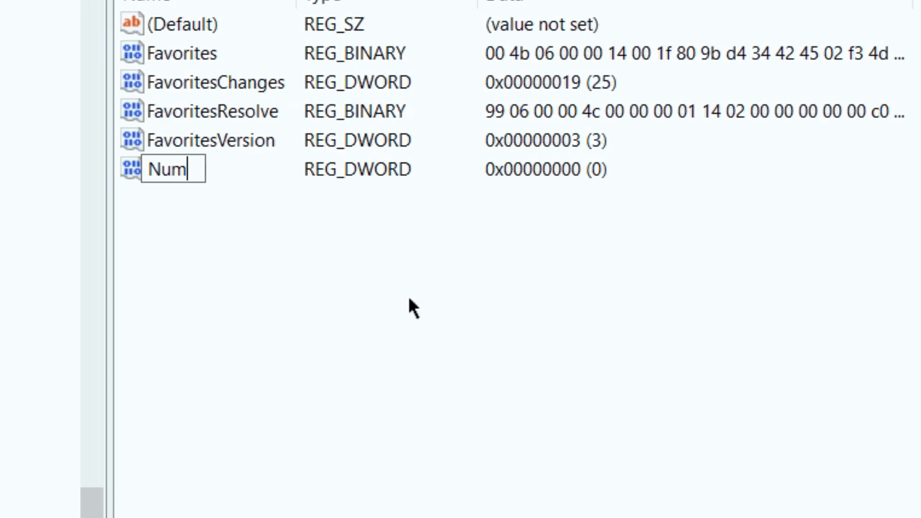
{"action": "type", "text": "Thu"}
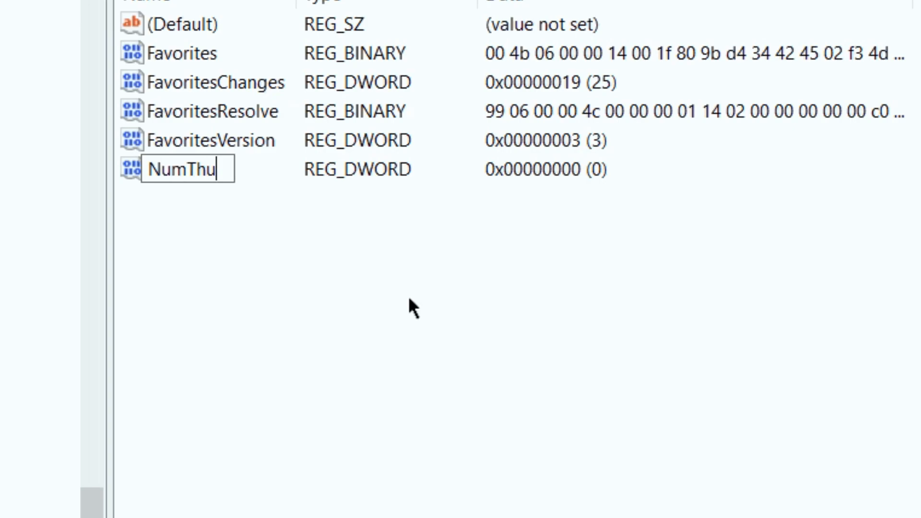
{"action": "type", "text": "mbnails"}
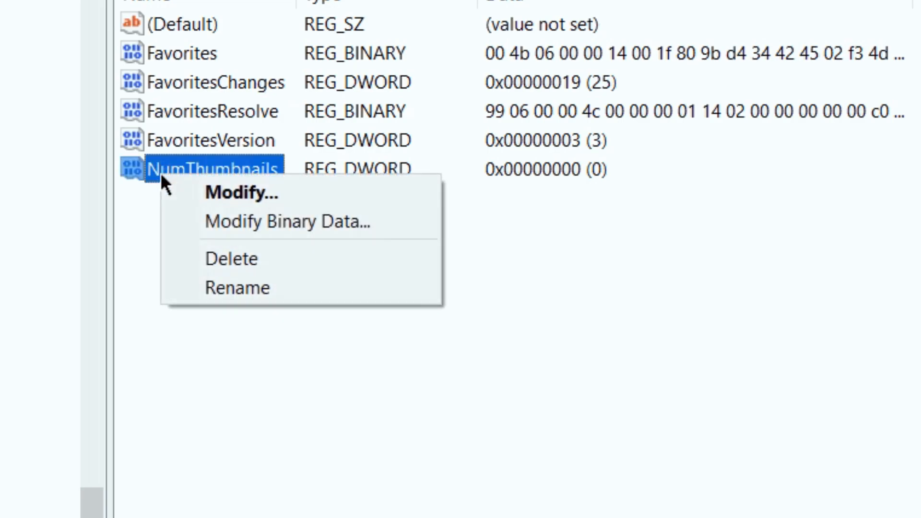
Step: Edit NumThumbnails and save its value data as 16 in hexadecimal
{"action": "left_click", "coordinate": [242, 193]}
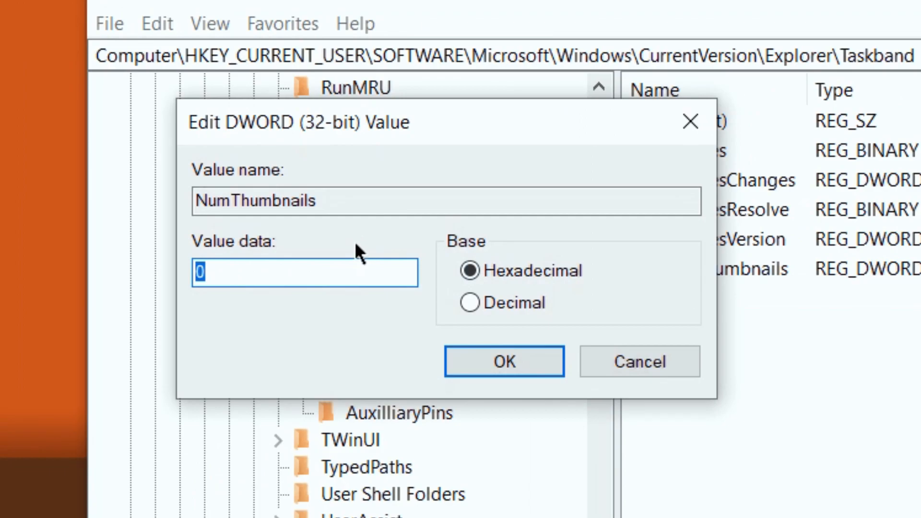
{"action": "type", "text": "16"}
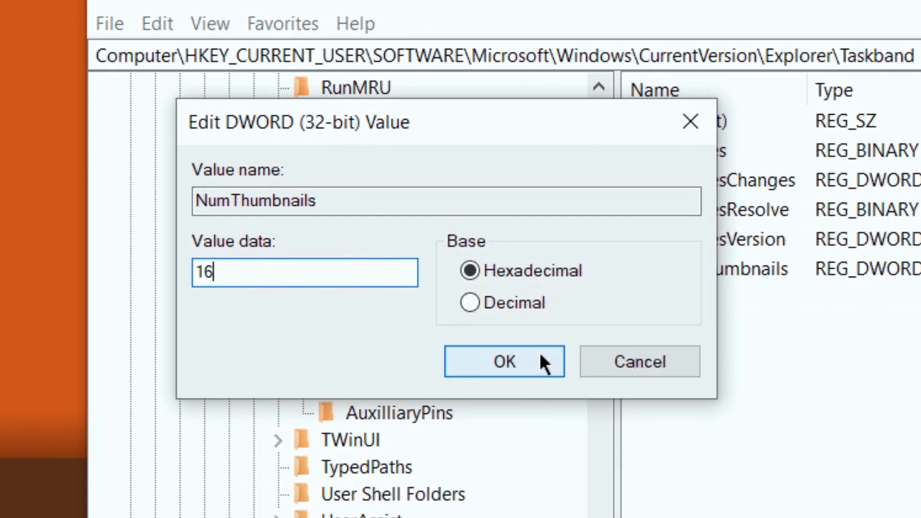
{"action": "left_click", "coordinate": [504, 362]}
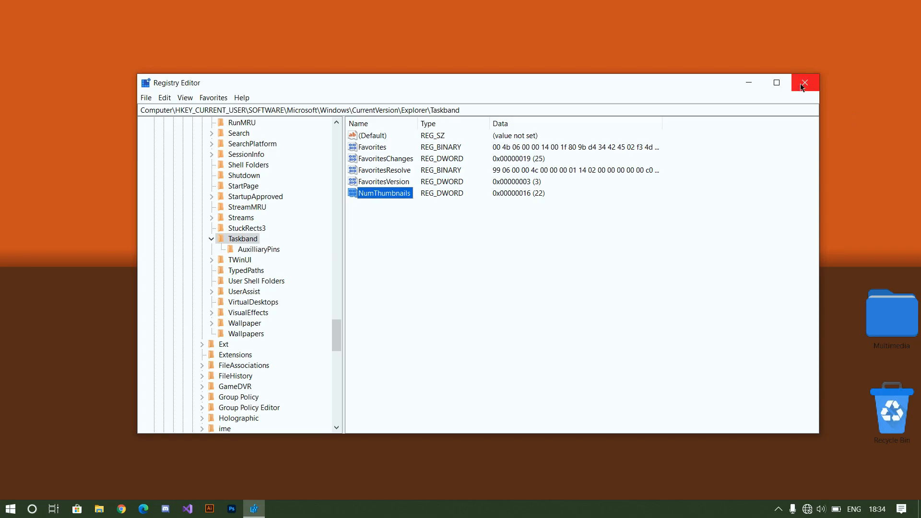
Step: Close Registry Editor, then open and close a This PC window, returning to the desktop
{"action": "left_click", "coordinate": [805, 83]}
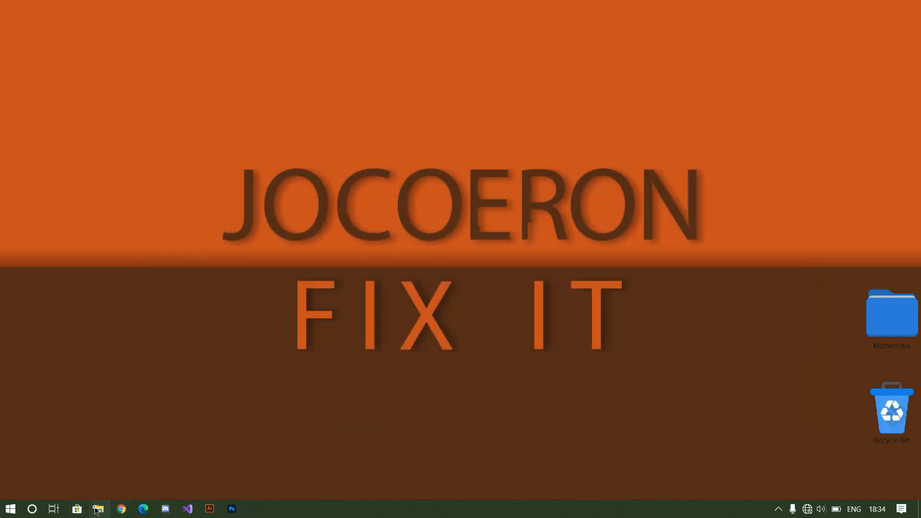
{"action": "right_click", "coordinate": [97, 509]}
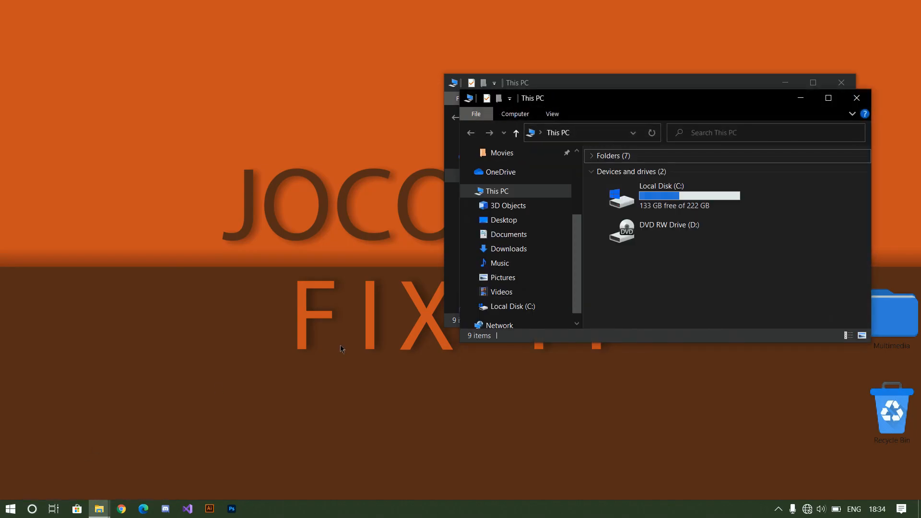
{"action": "mouse_move", "coordinate": [186, 375]}
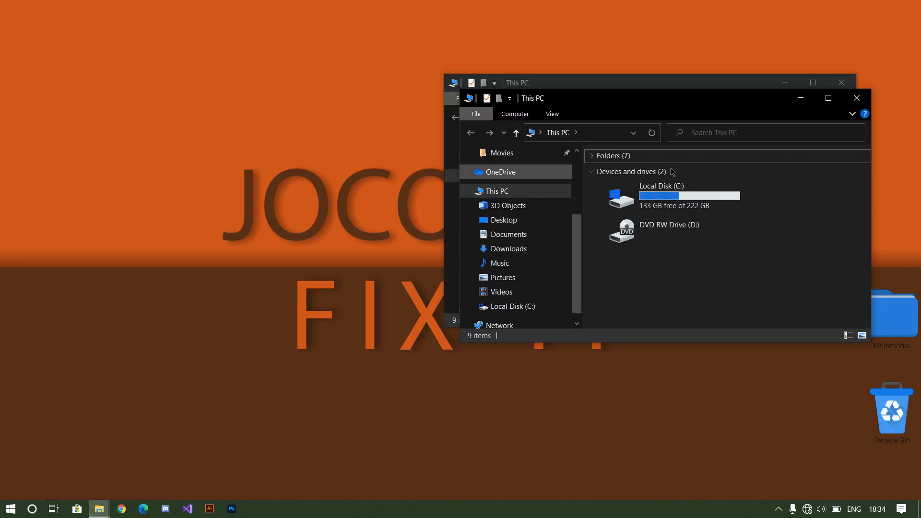
{"action": "mouse_move", "coordinate": [857, 98]}
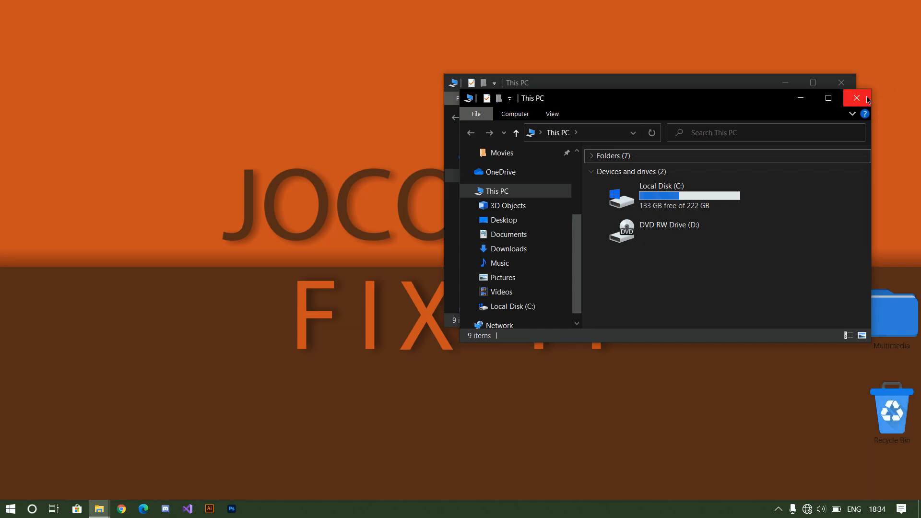
{"action": "left_click", "coordinate": [856, 98]}
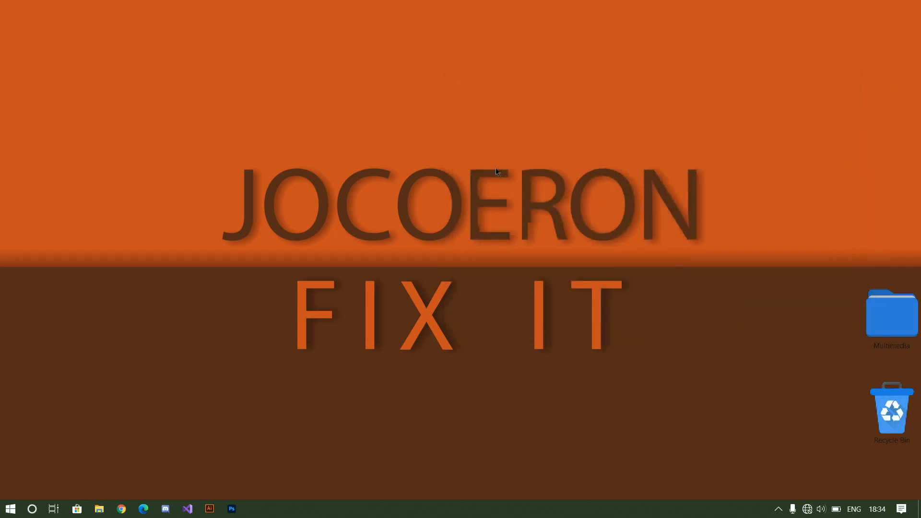
{"action": "mouse_move", "coordinate": [300, 207]}
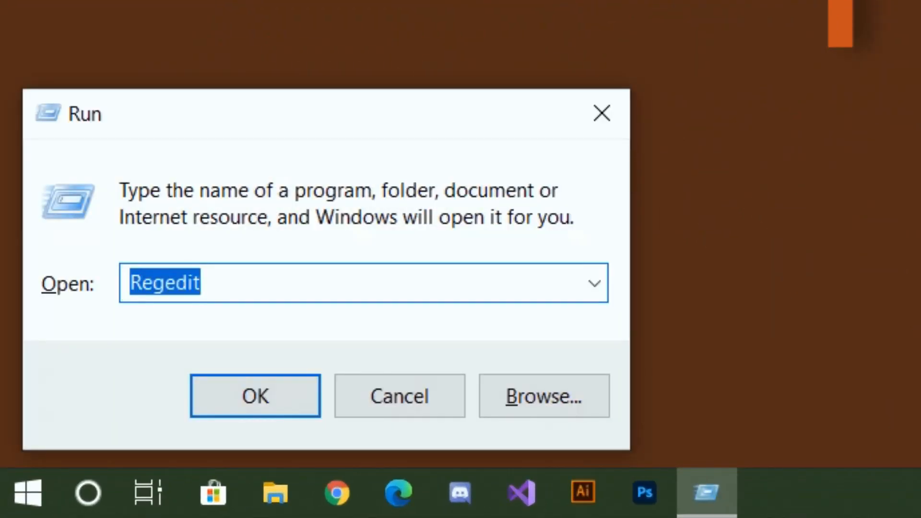
Step: Launch Command Prompt by running 'cmd' from the Run dialog
{"action": "type", "text": "cmd"}
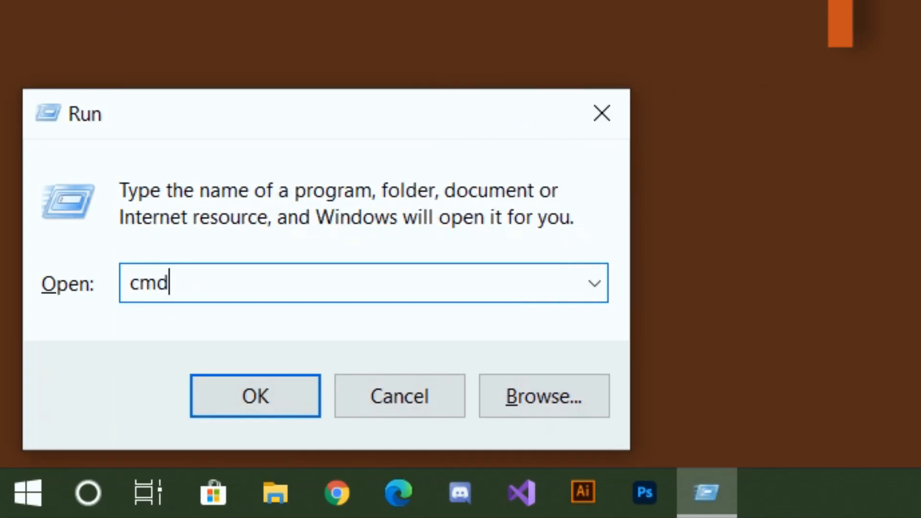
{"action": "left_click", "coordinate": [255, 395]}
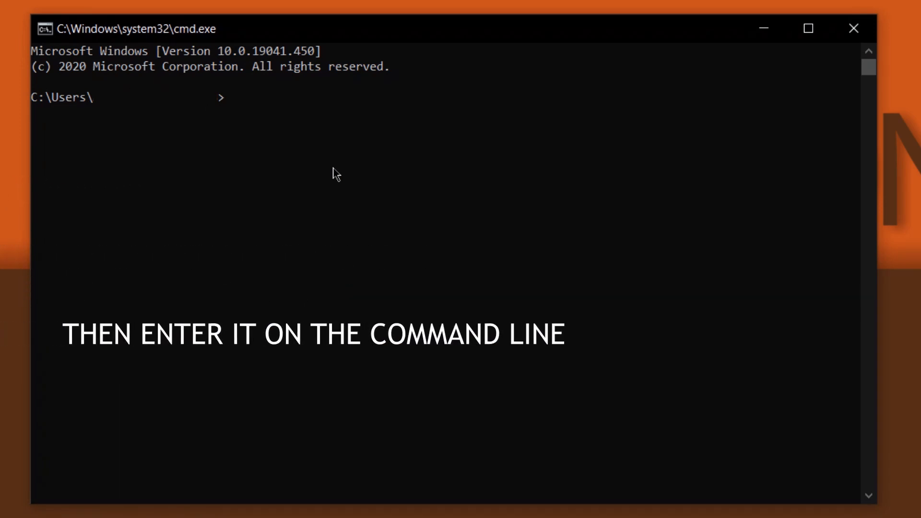
Step: Run 'taskkill /f /im explorer.exe' to forcibly end Explorer
{"action": "type", "text": "ta"}
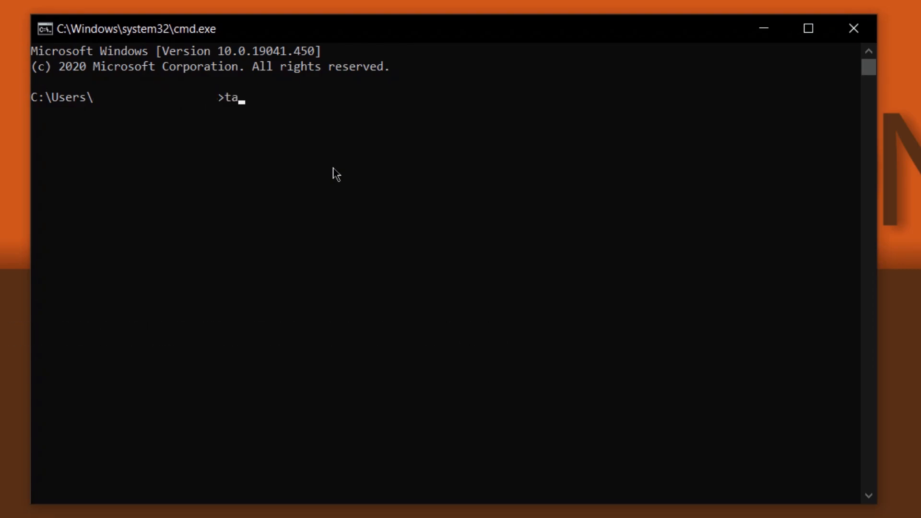
{"action": "type", "text": "skkill"}
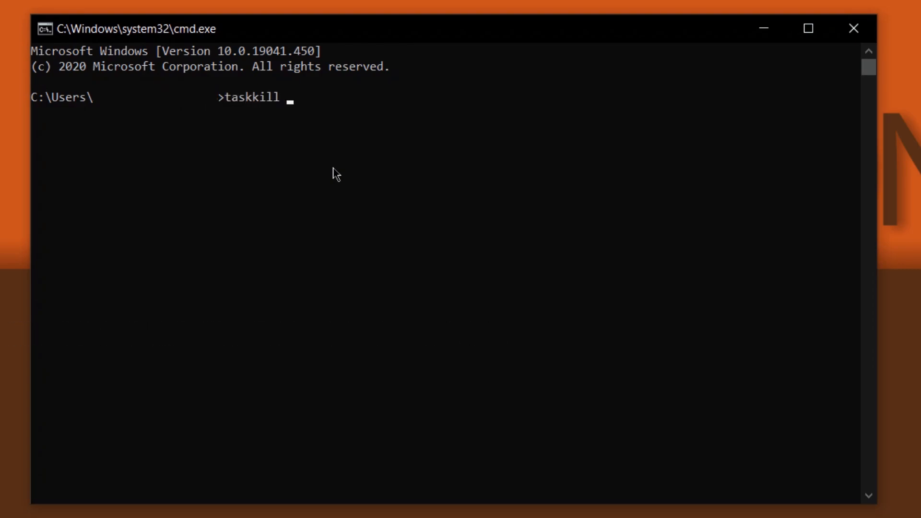
{"action": "type", "text": "/f /"}
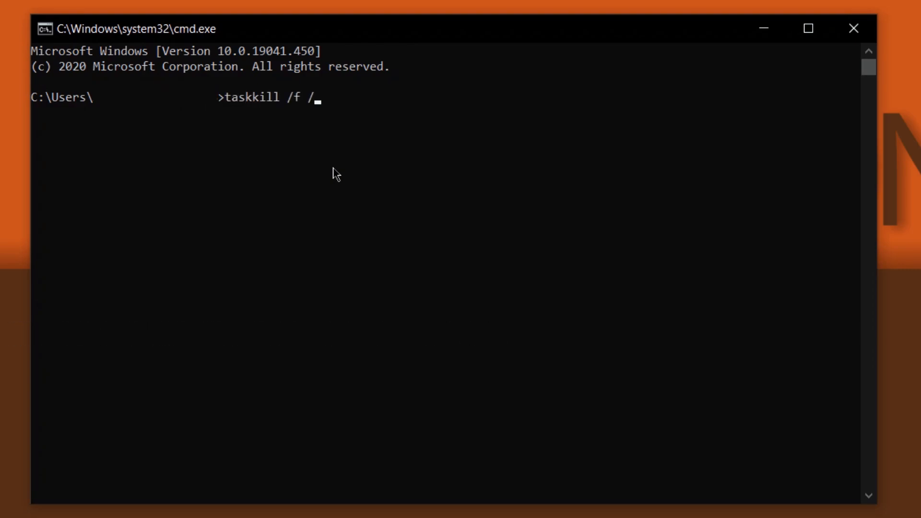
{"action": "type", "text": "im"}
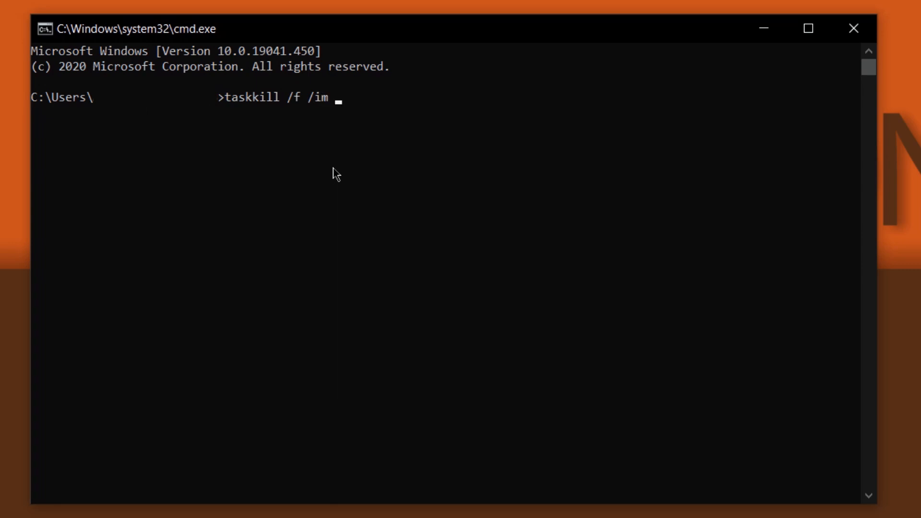
{"action": "type", "text": "explorer"}
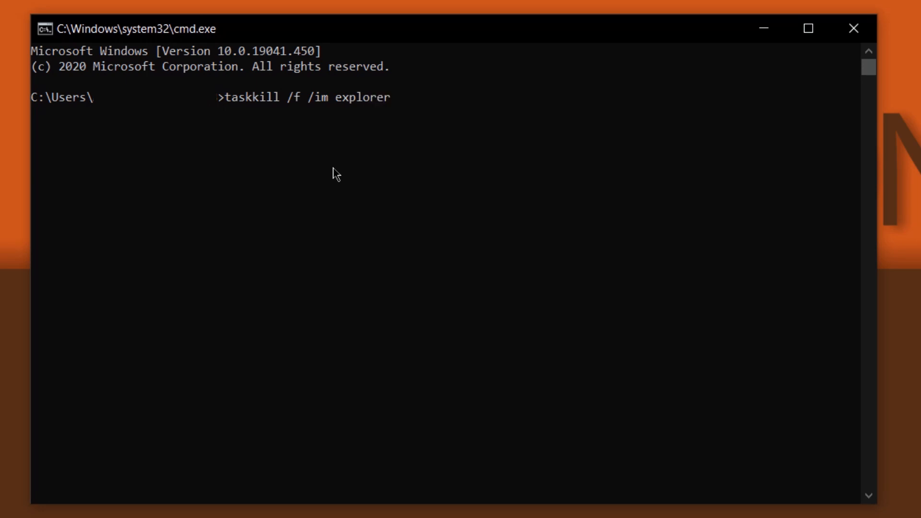
{"action": "type", "text": ".exe"}
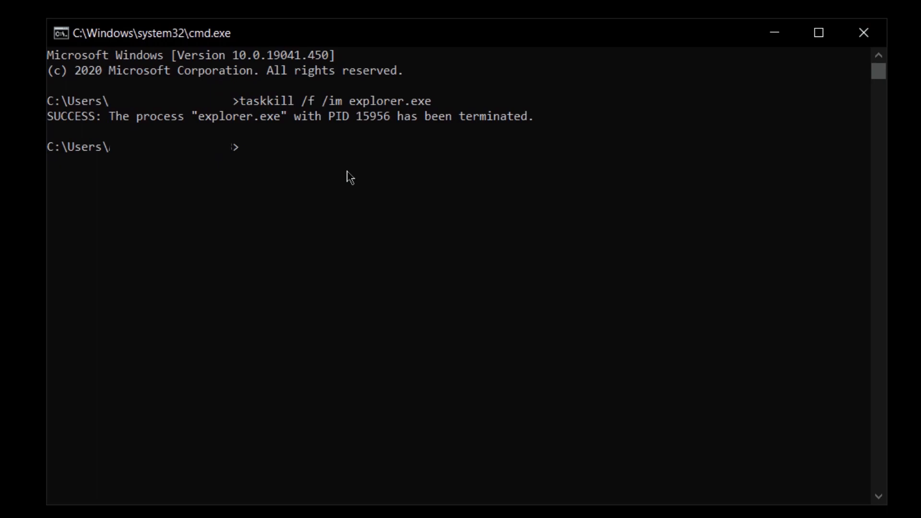
Step: Run 'start explorer.exe' to bring the desktop and taskbar back
{"action": "type", "text": "start"}
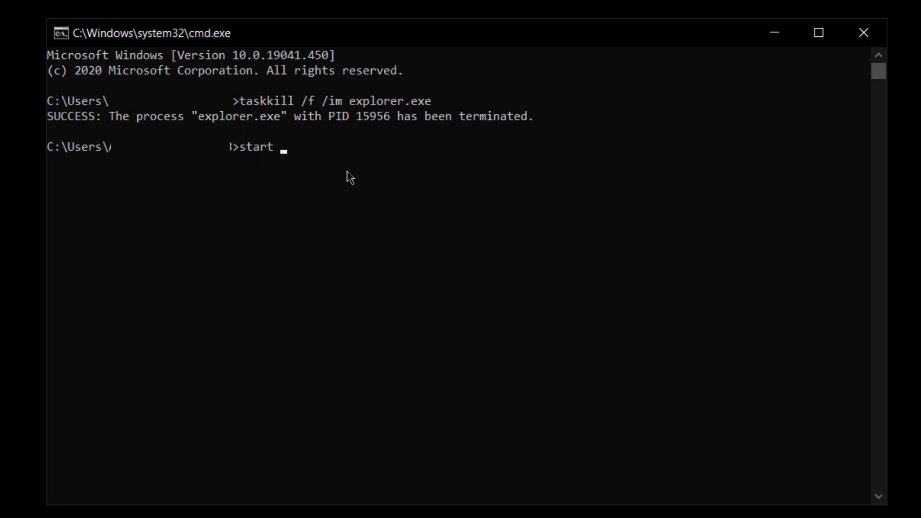
{"action": "type", "text": "explorer"}
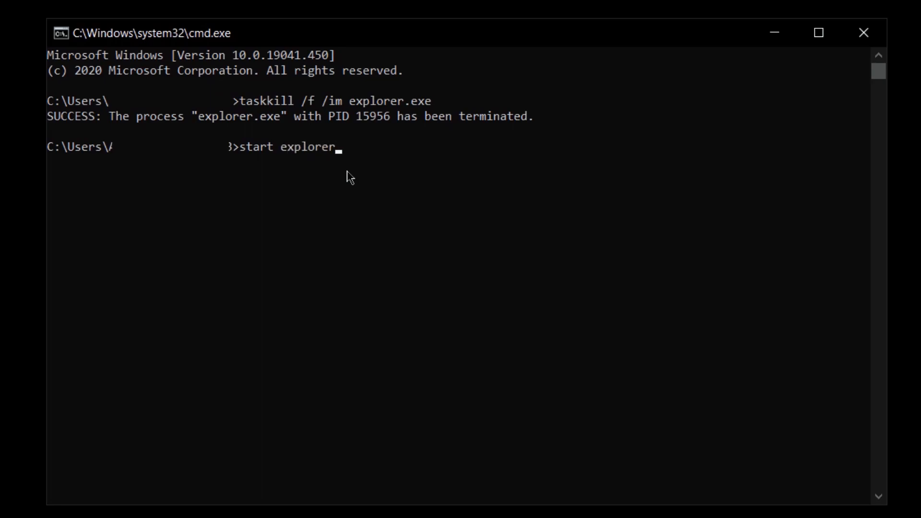
{"action": "type", "text": ".exe"}
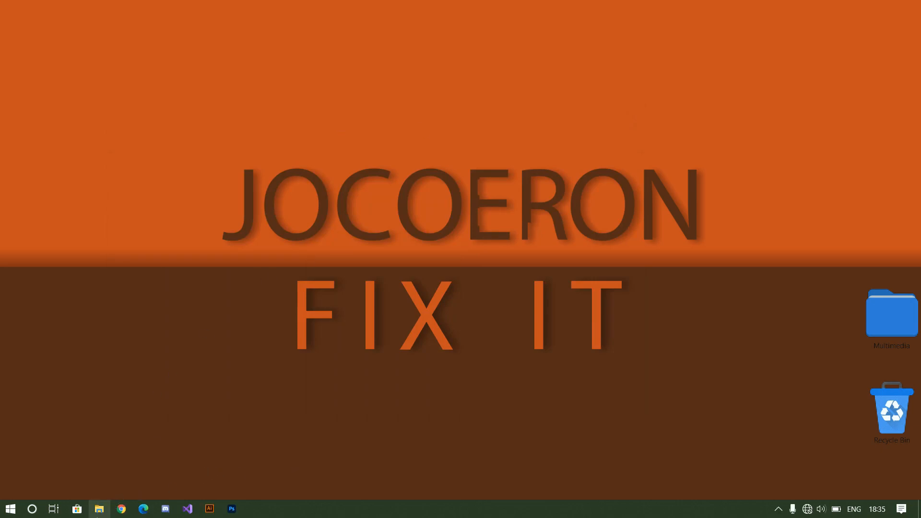
{"action": "left_click", "coordinate": [98, 509]}
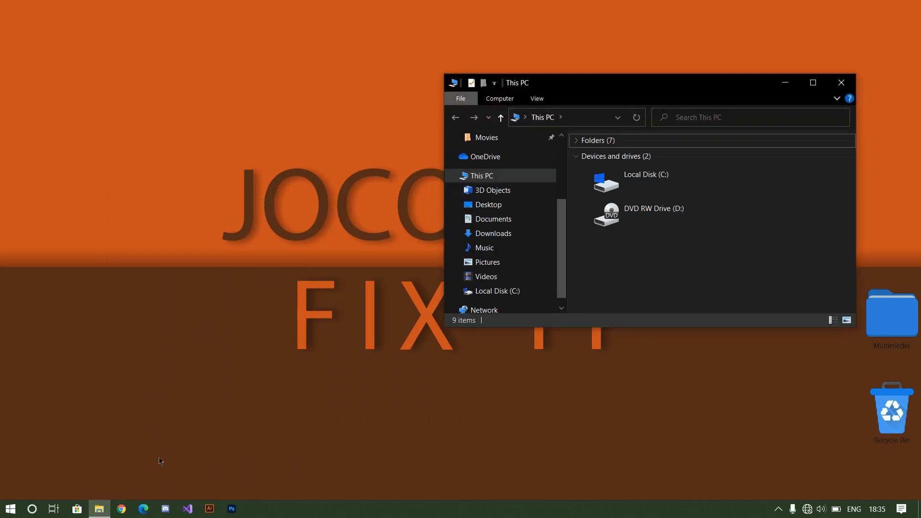
{"action": "right_click", "coordinate": [99, 509]}
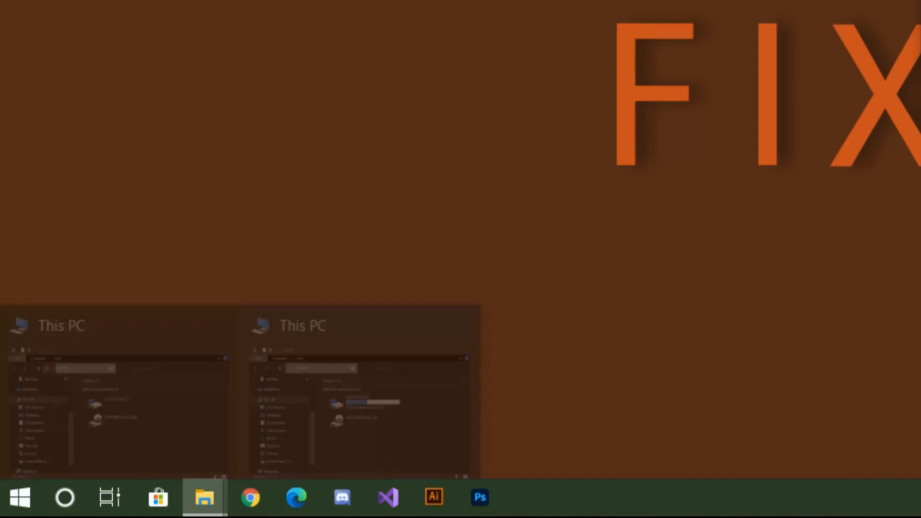
{"action": "left_click", "coordinate": [204, 497]}
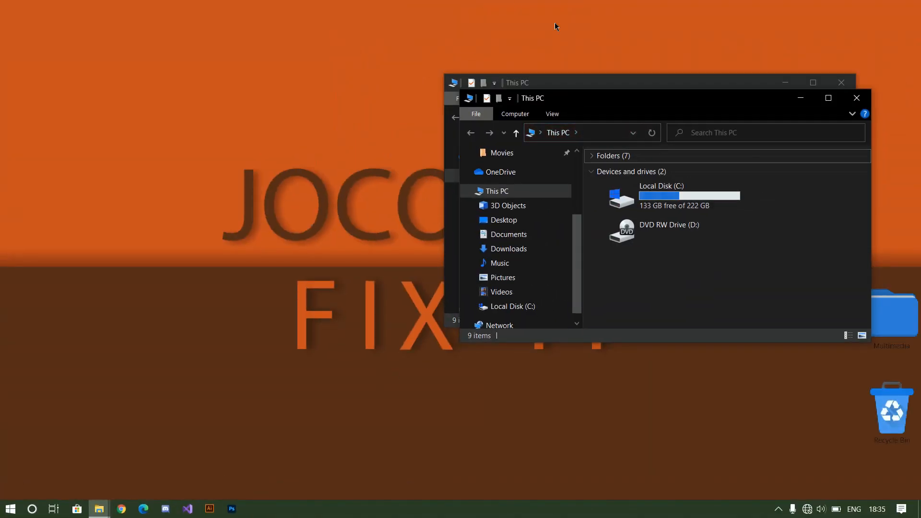
{"action": "left_click", "coordinate": [841, 83]}
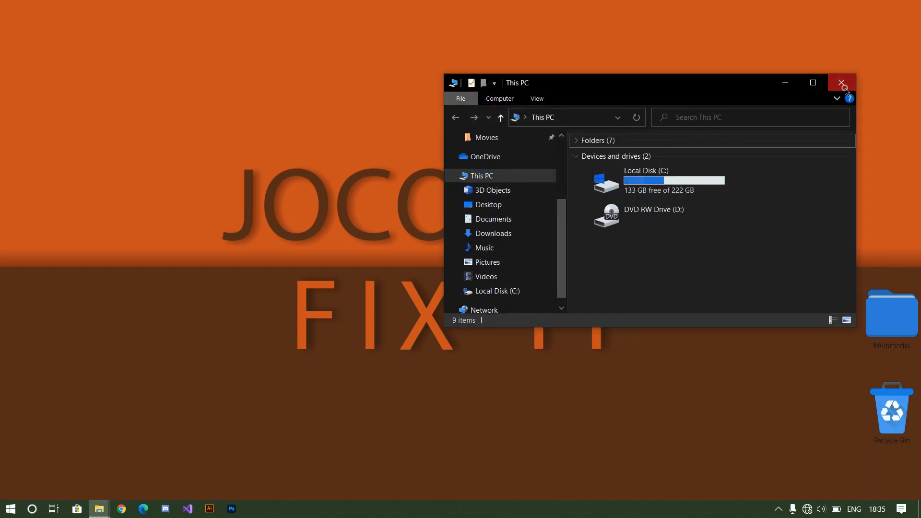
{"action": "left_click", "coordinate": [842, 83]}
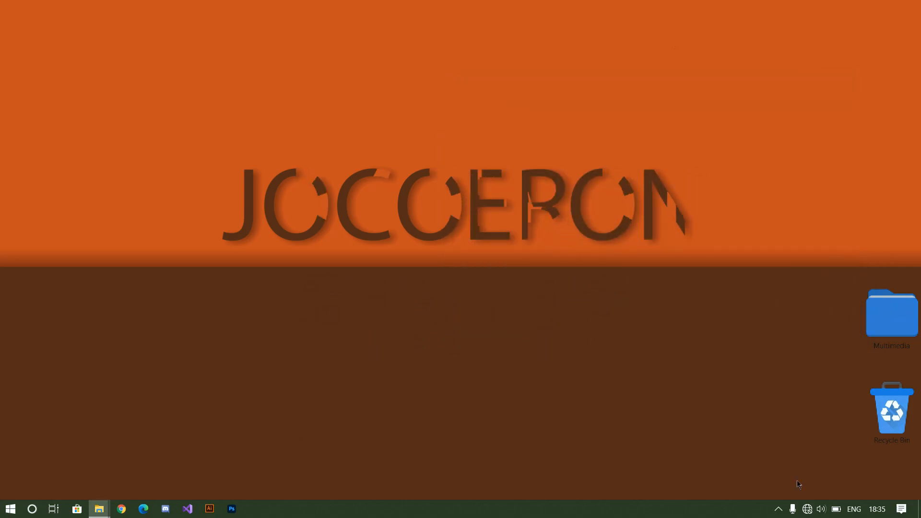